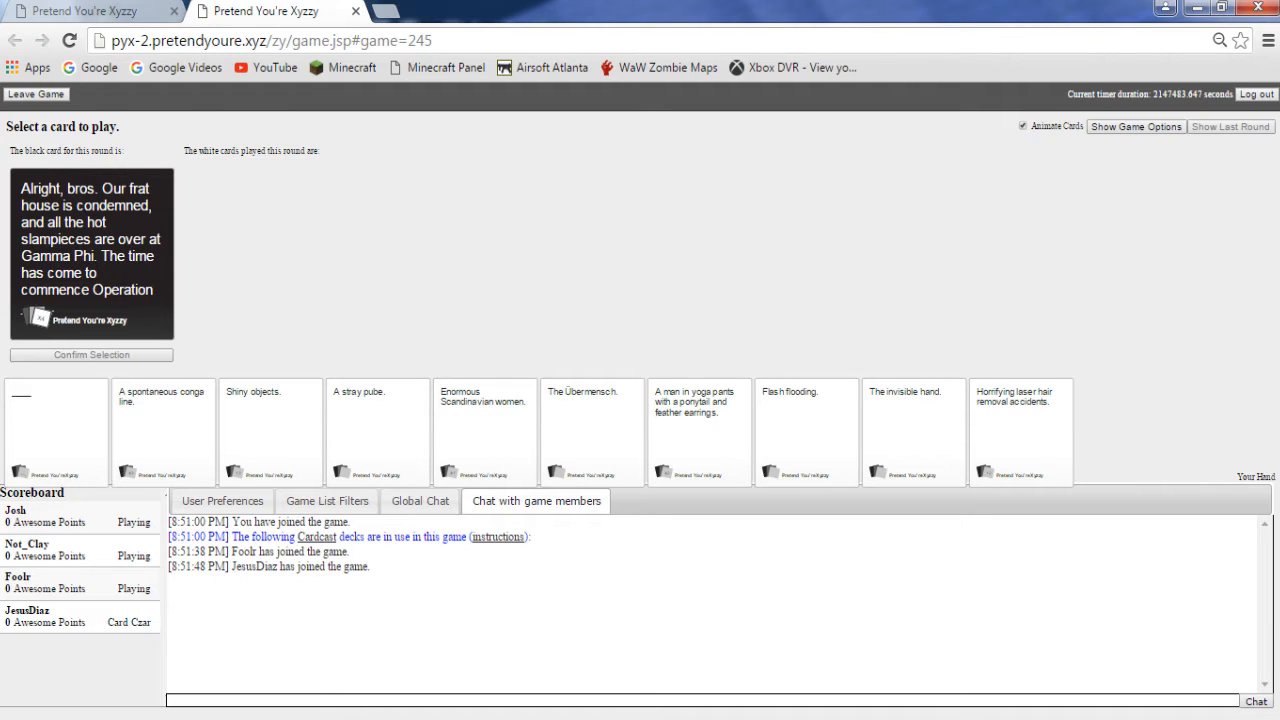
# Step: Play 'A stray pube.' as the answer to the frat house prompt
pyautogui.click(270, 430)
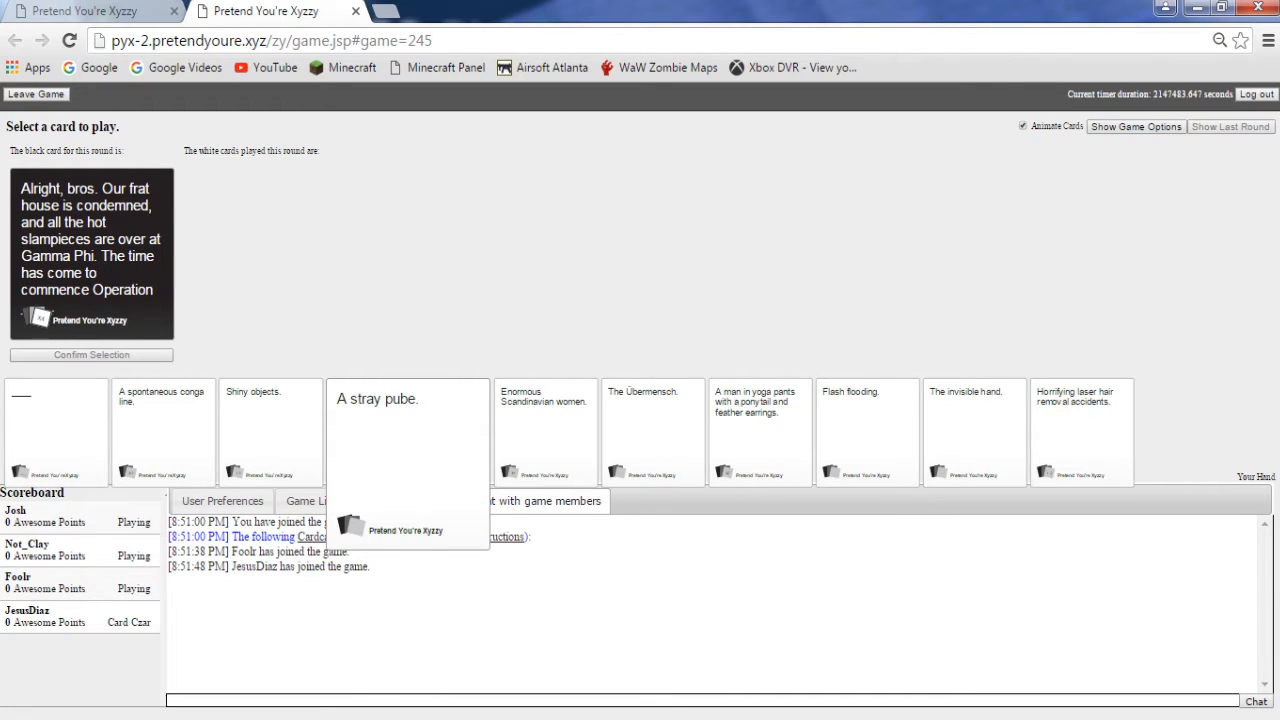
pyautogui.click(408, 430)
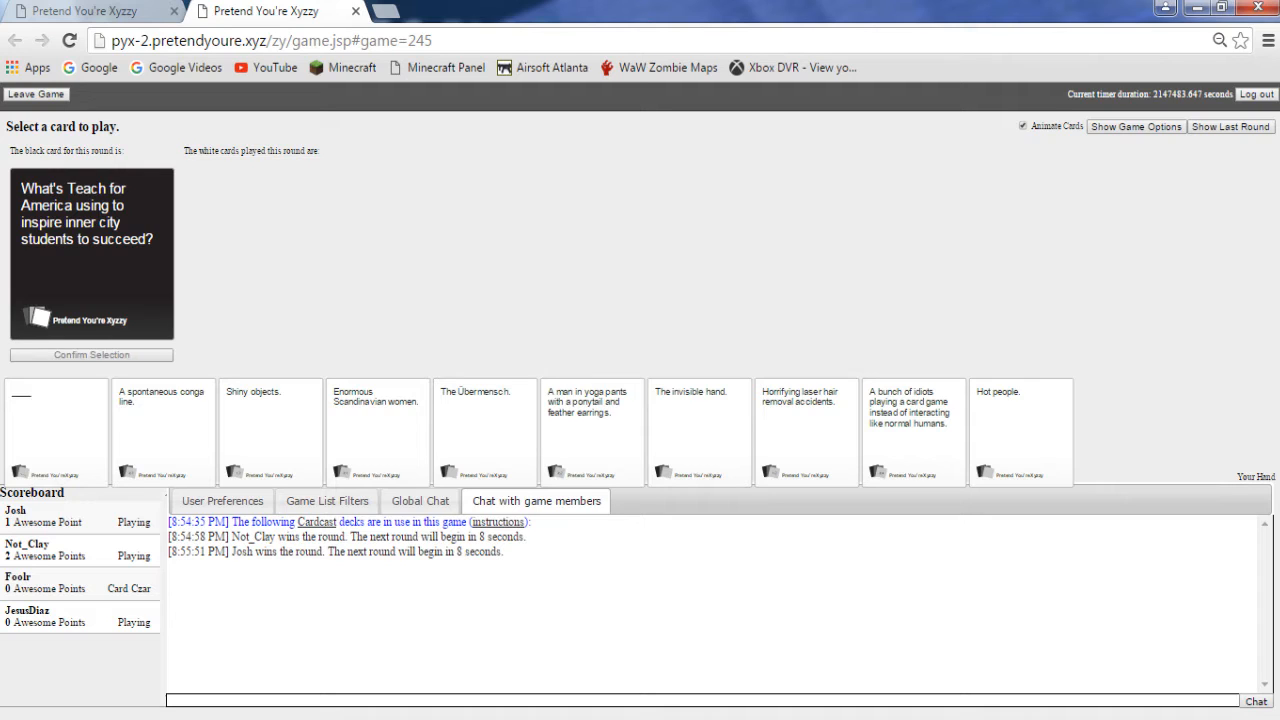
# Step: Play the yoga pants card for Teach for America, then the conga line card for the doctor prompt
pyautogui.click(592, 432)
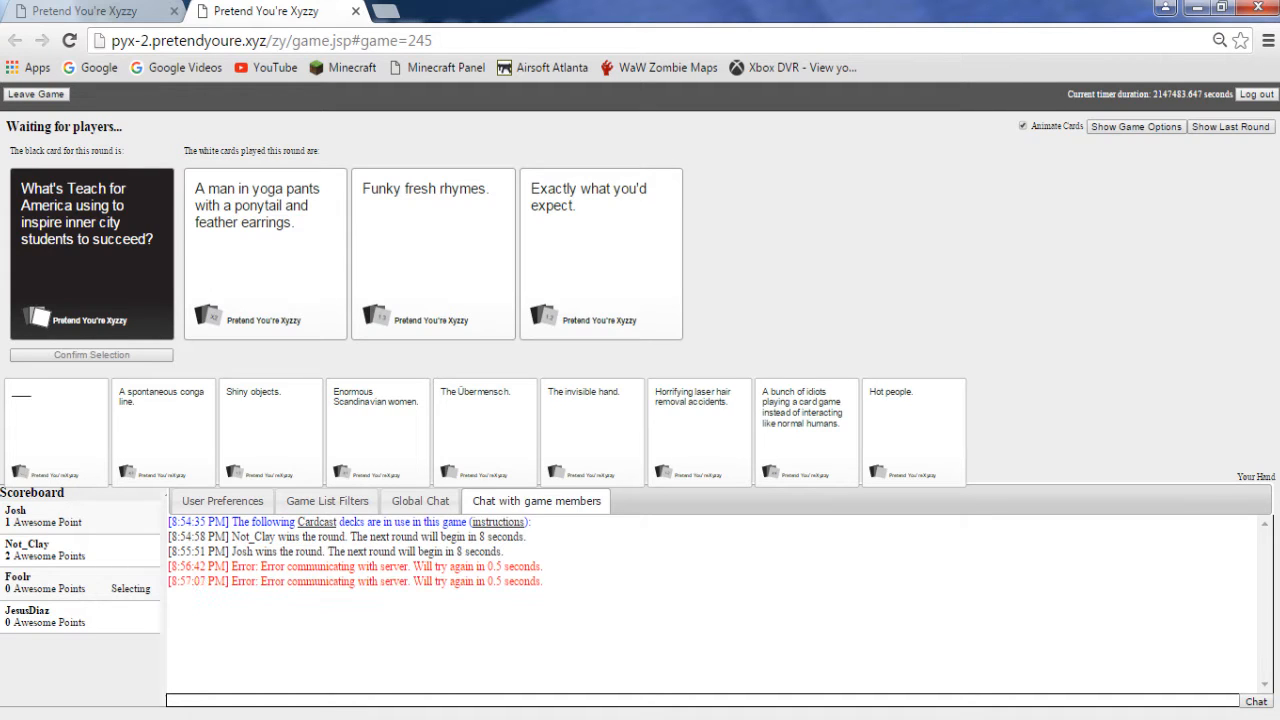
pyautogui.click(600, 254)
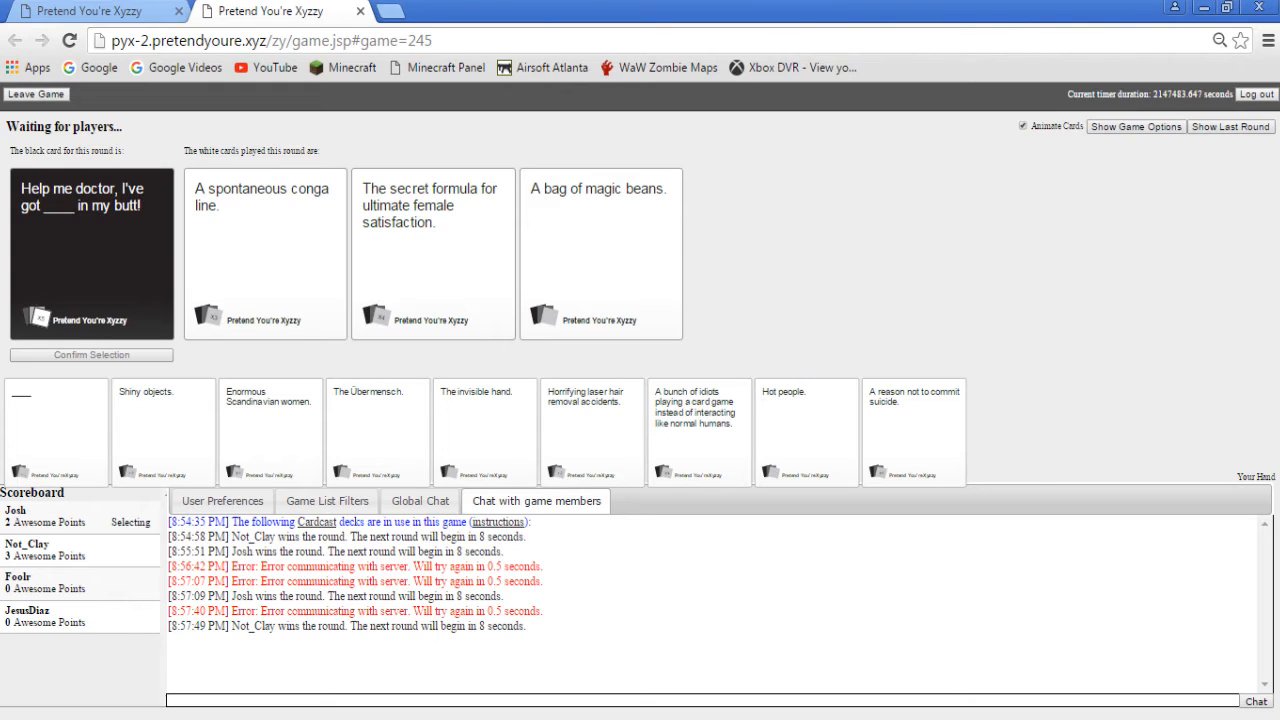
# Step: Play a white card to move on toward the orgy grinding-halt prompt
pyautogui.click(600, 252)
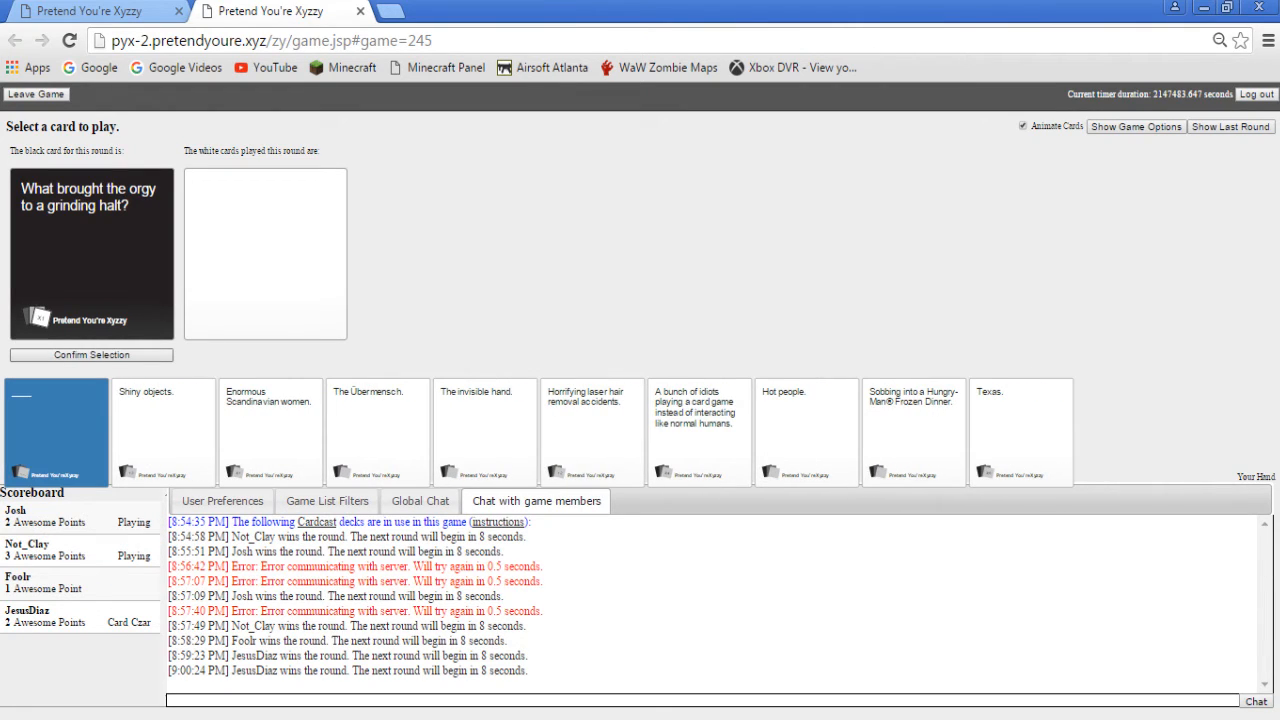
# Step: Submit the blank card with custom text as the answer to the orgy prompt
pyautogui.click(56, 432)
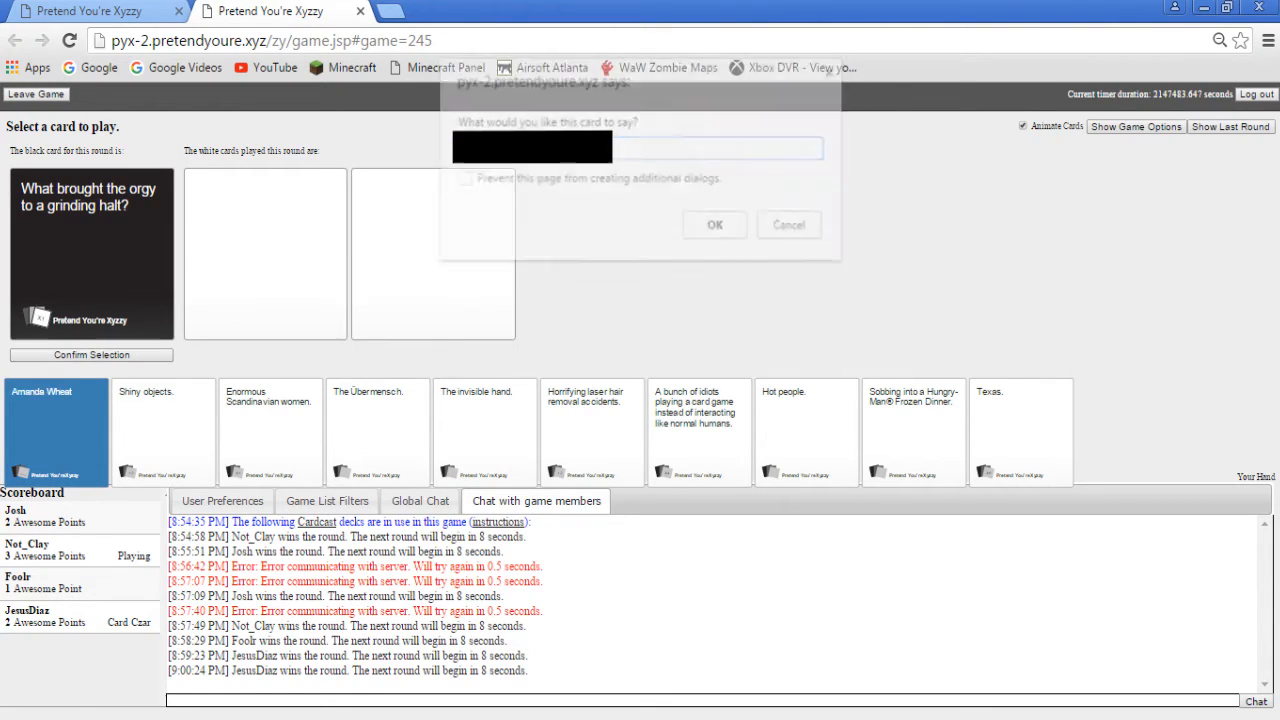
pyautogui.click(716, 224)
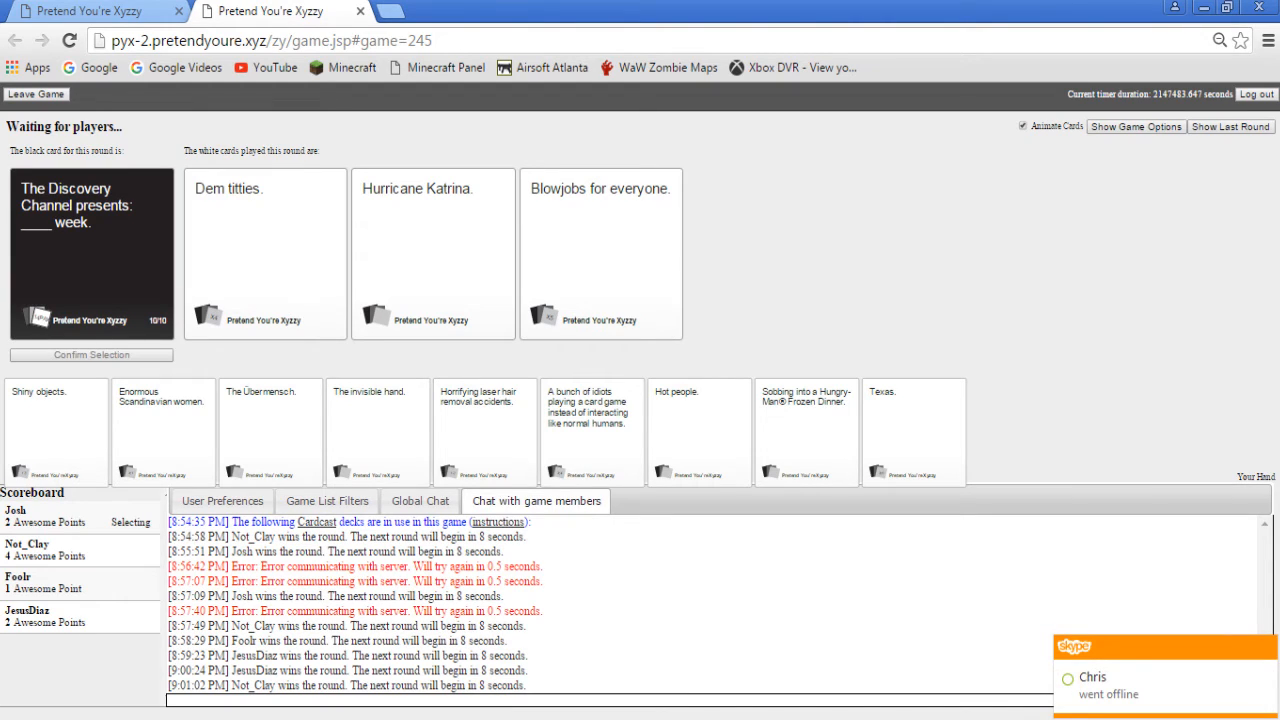
# Step: Select a card as the Discovery Channel round wraps up
pyautogui.click(264, 250)
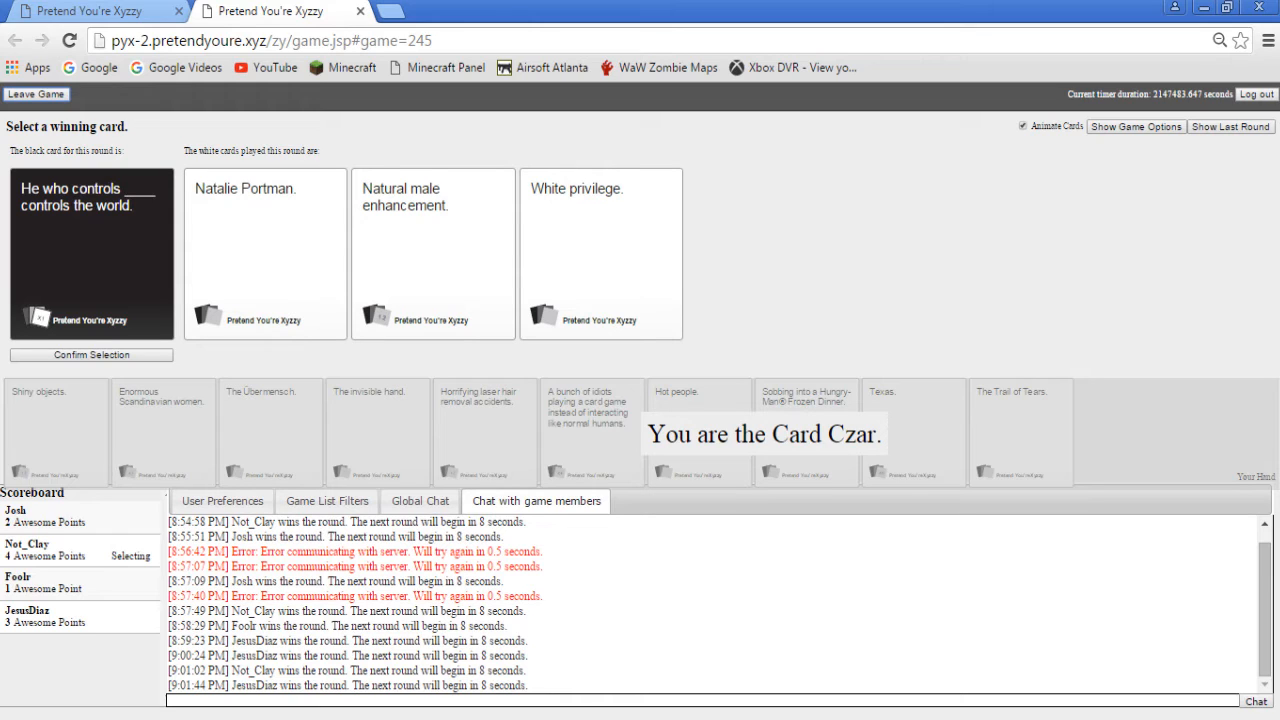
# Step: Pick the winning answer for 'He who controls ____ controls the world.' as Card Czar
pyautogui.click(600, 252)
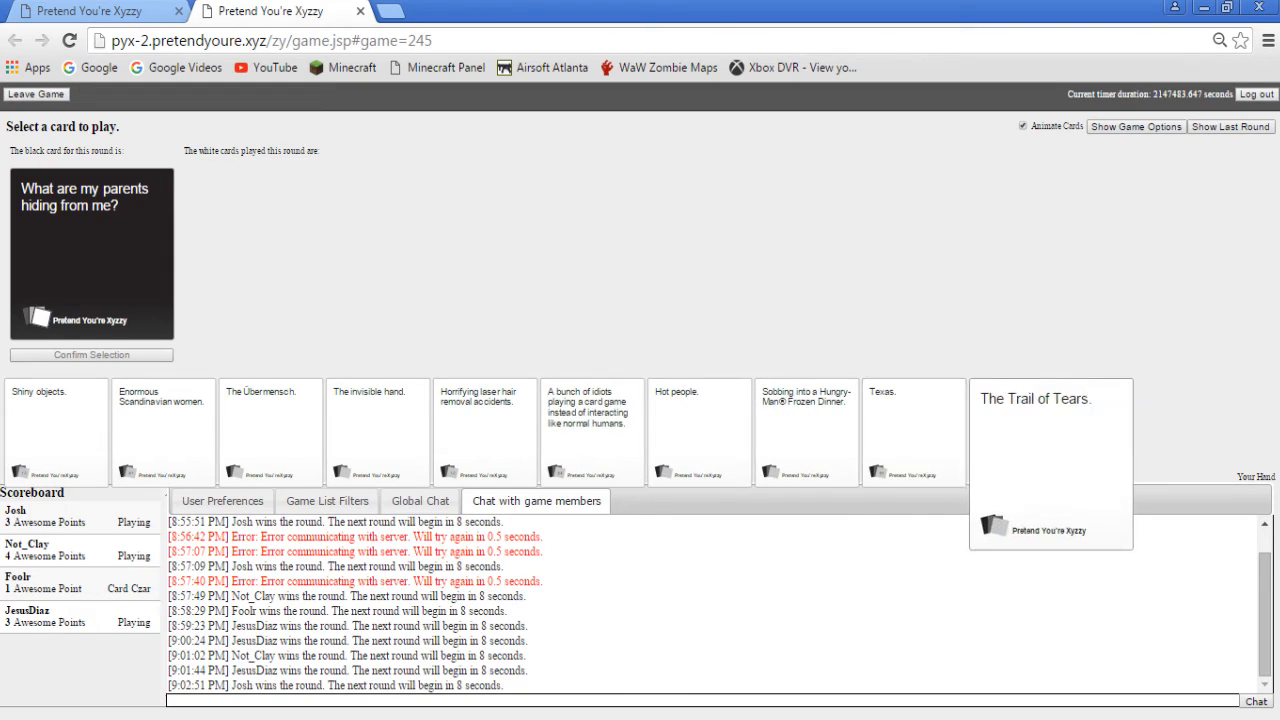
# Step: Play The Trail of Tears for 'What are my parents hiding from me?'
pyautogui.click(1020, 430)
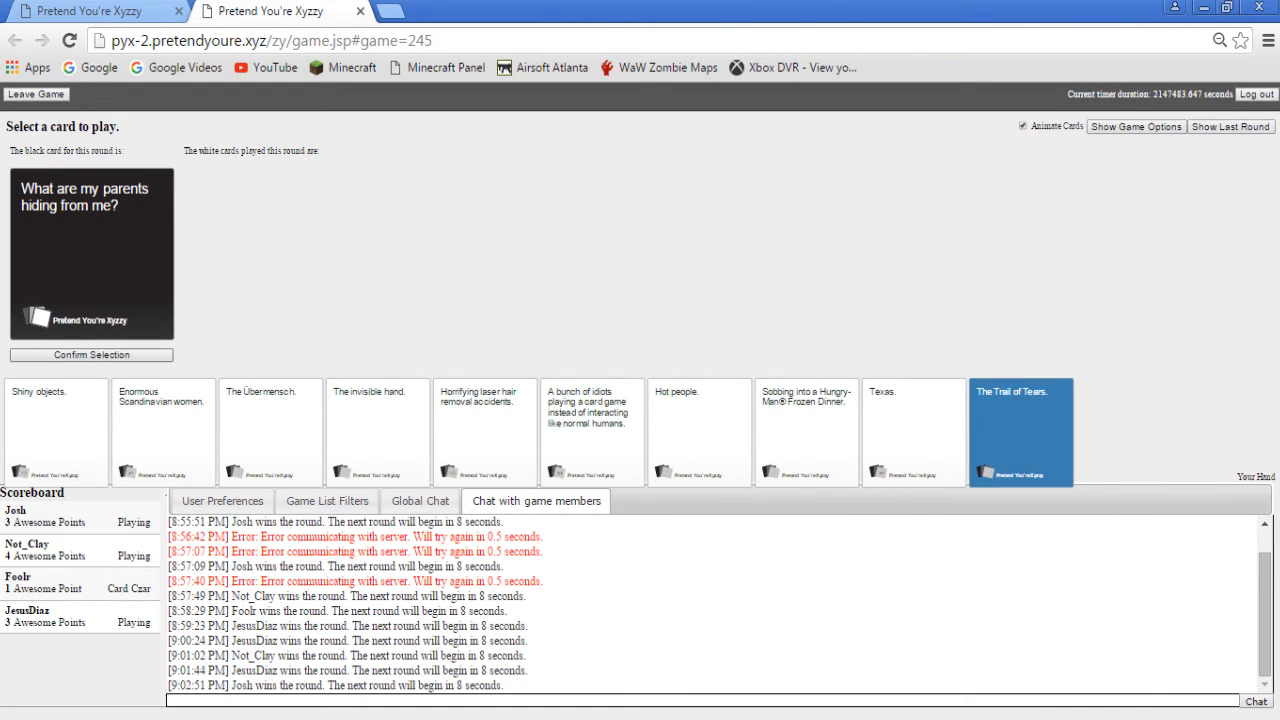
pyautogui.click(1020, 432)
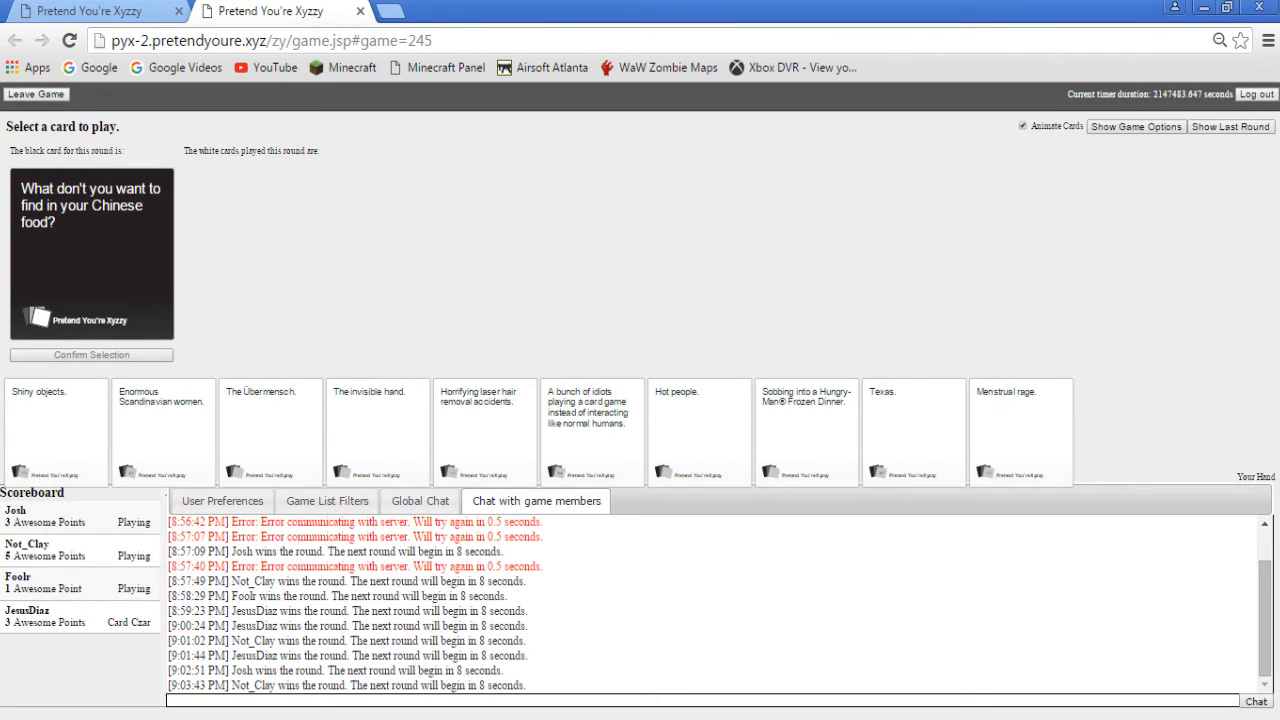
# Step: Play 'Texas.' for the Chinese food card, then 'Enormous Scandinavian women.' for the church card
pyautogui.click(1020, 430)
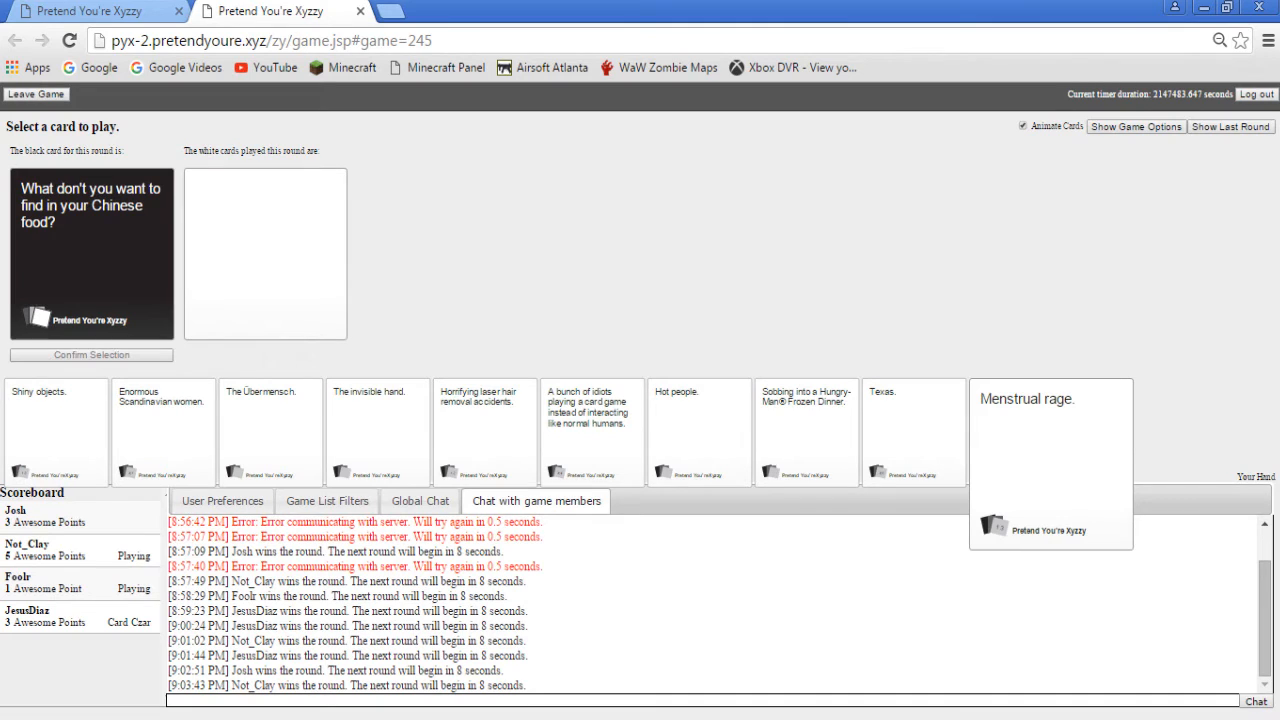
pyautogui.click(1050, 460)
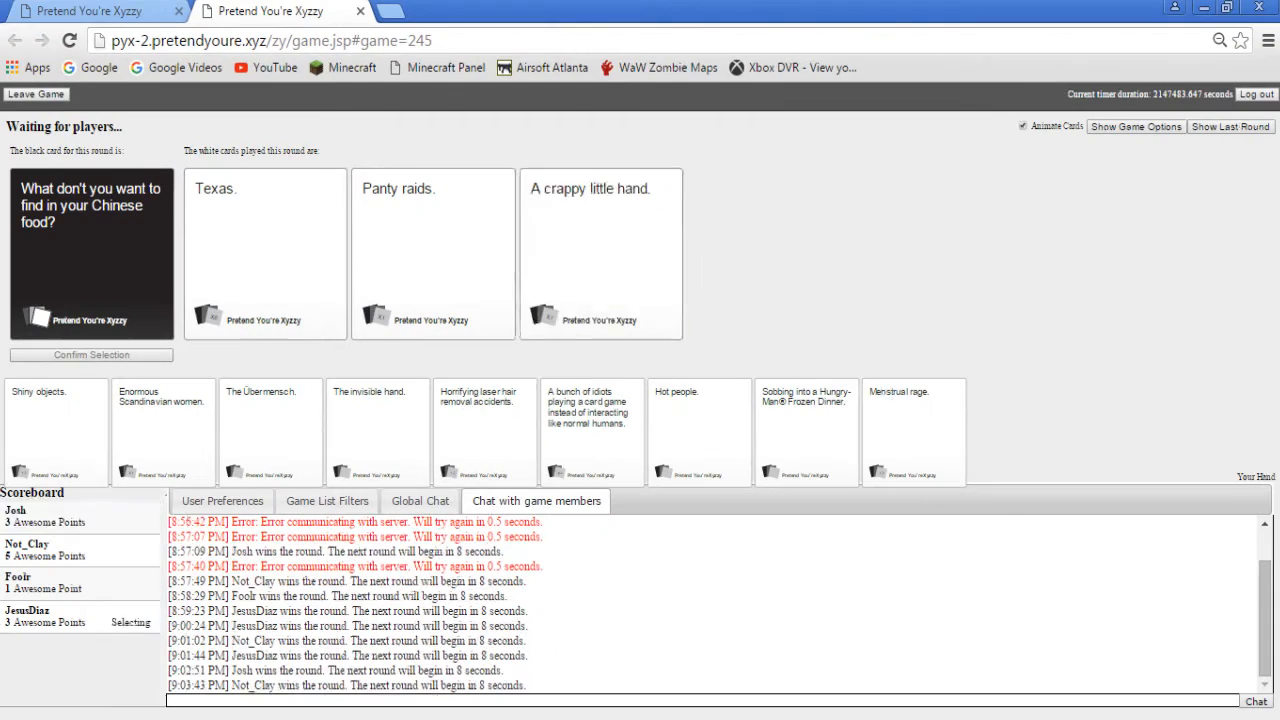
pyautogui.click(600, 250)
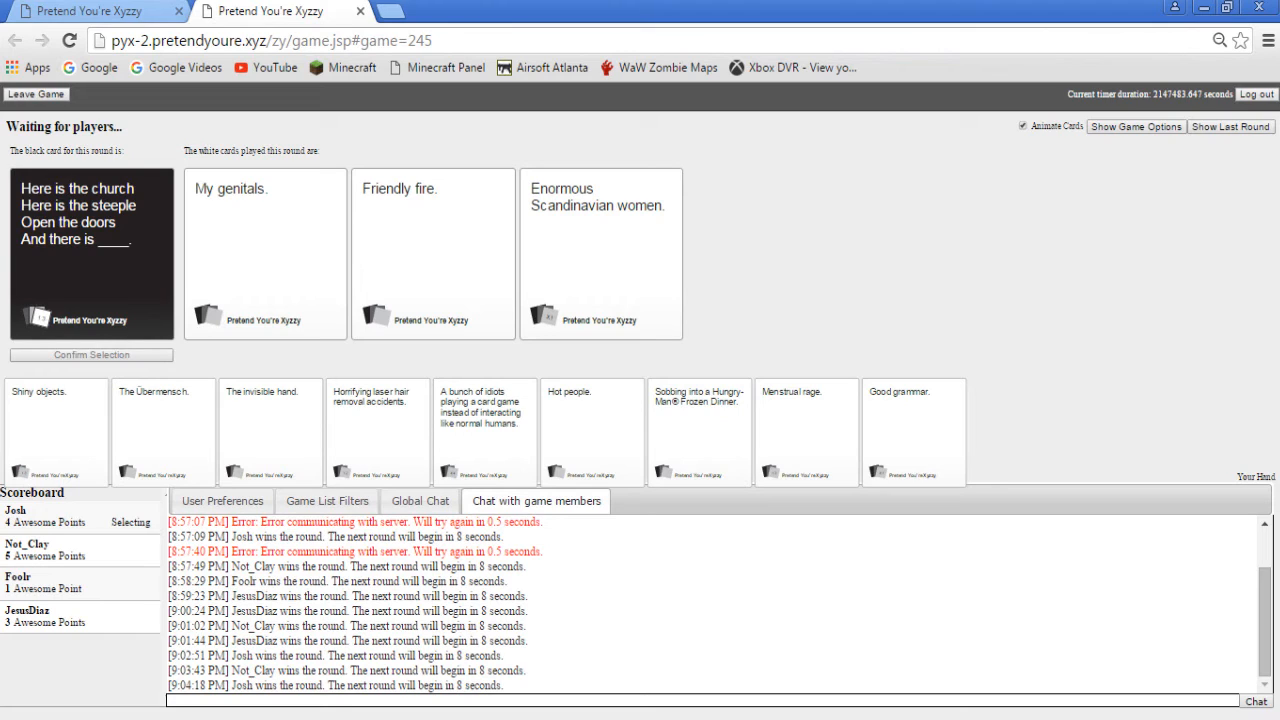
# Step: Judge the up-all-night answers as Card Czar, then play 'Menstrual rage.' for girl's best friend
pyautogui.click(600, 252)
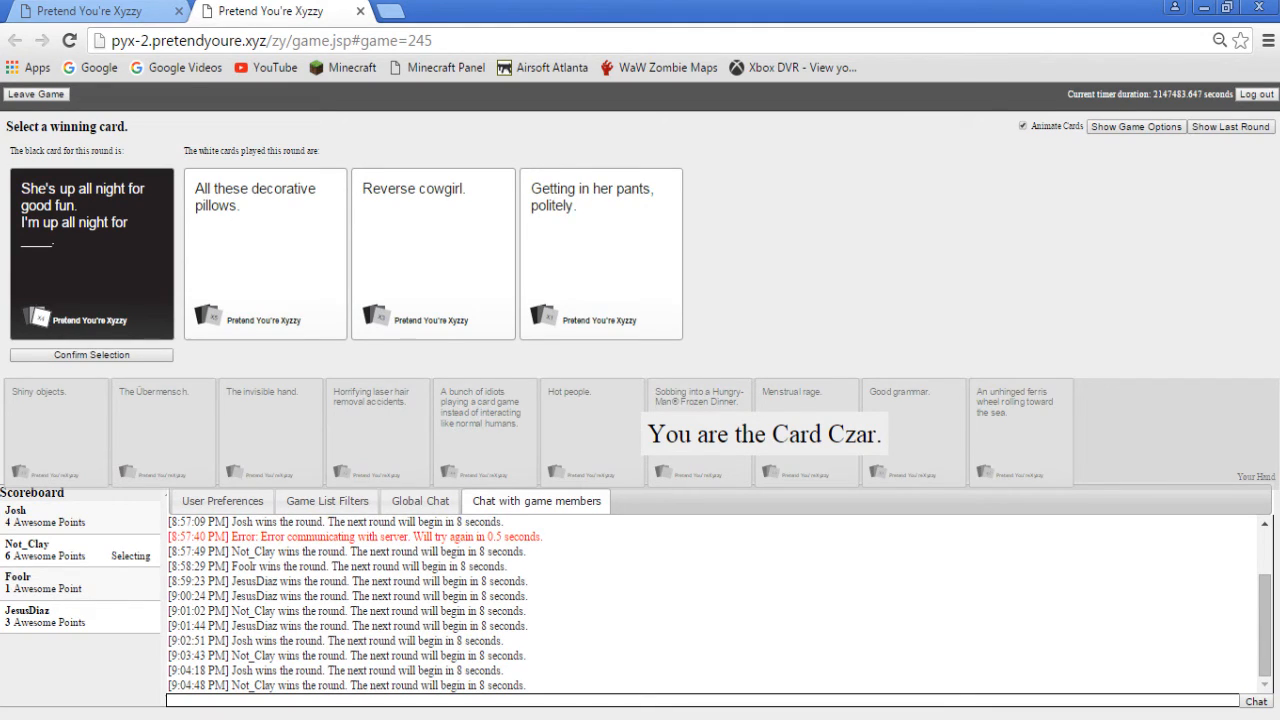
pyautogui.click(432, 252)
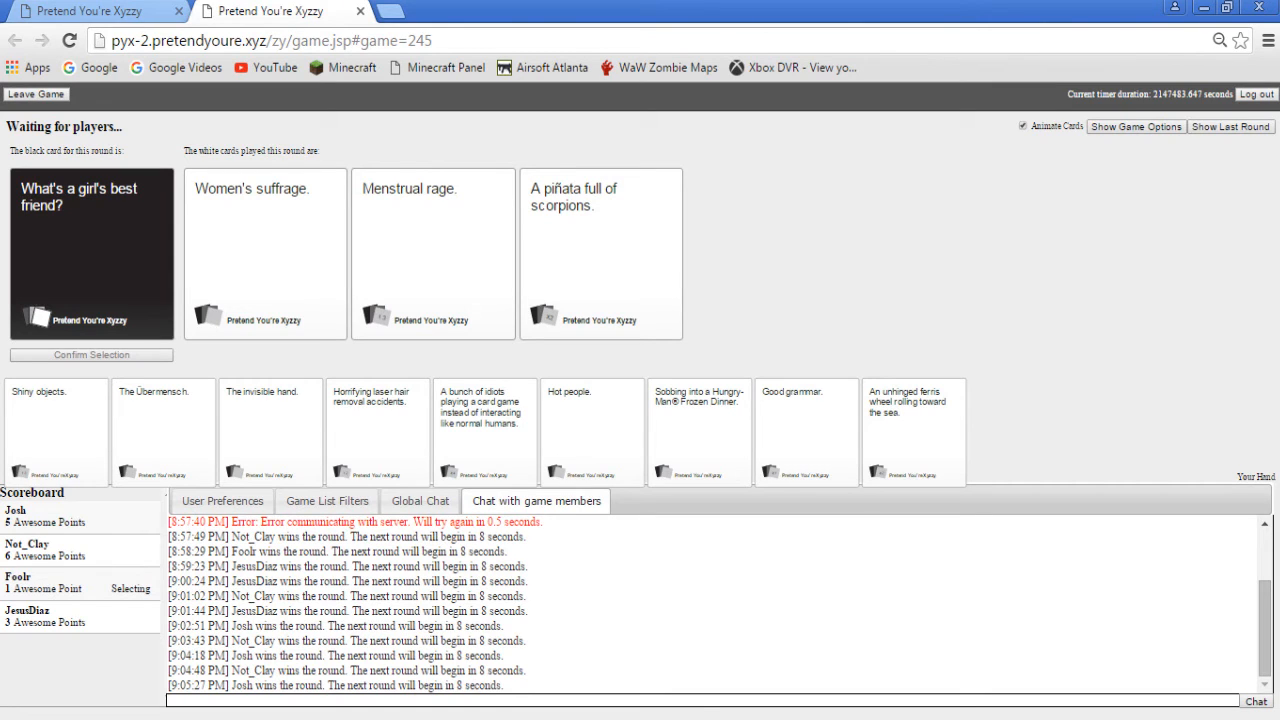
# Step: Play 'Donald Trump.' for the too-rich-and-busy card and move into the pick-two round
pyautogui.click(264, 252)
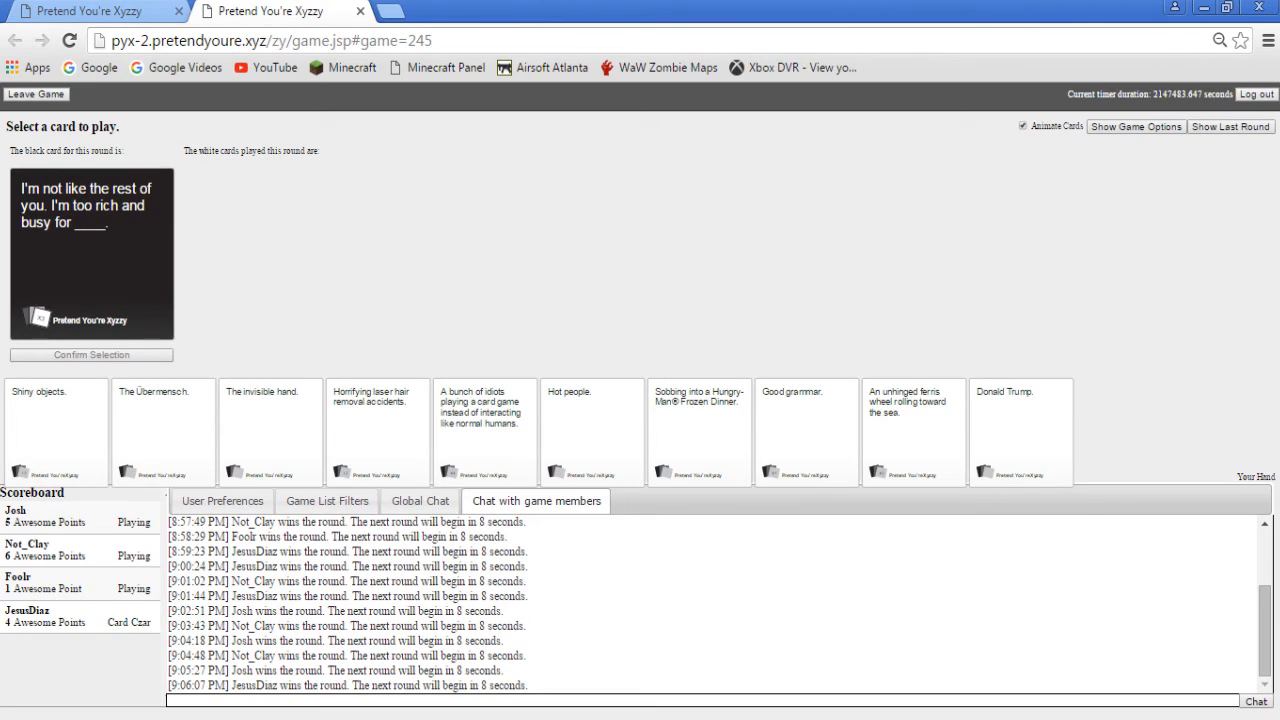
pyautogui.click(1020, 432)
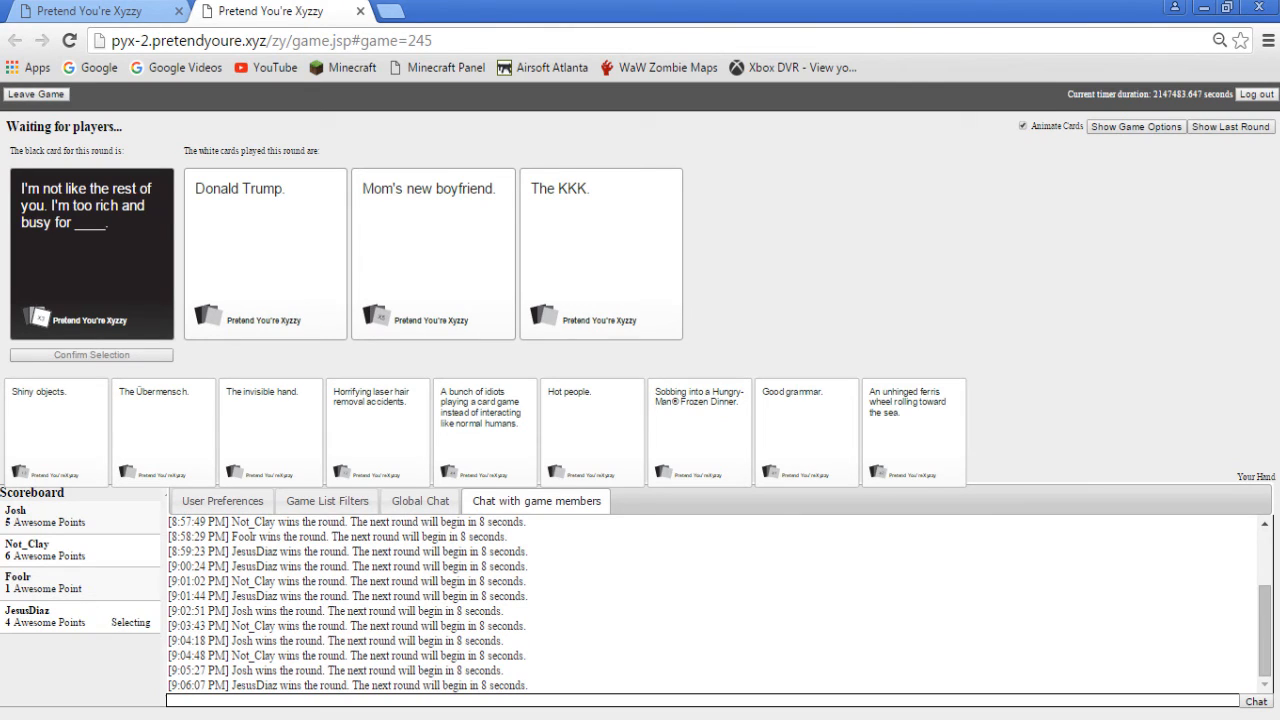
pyautogui.click(264, 252)
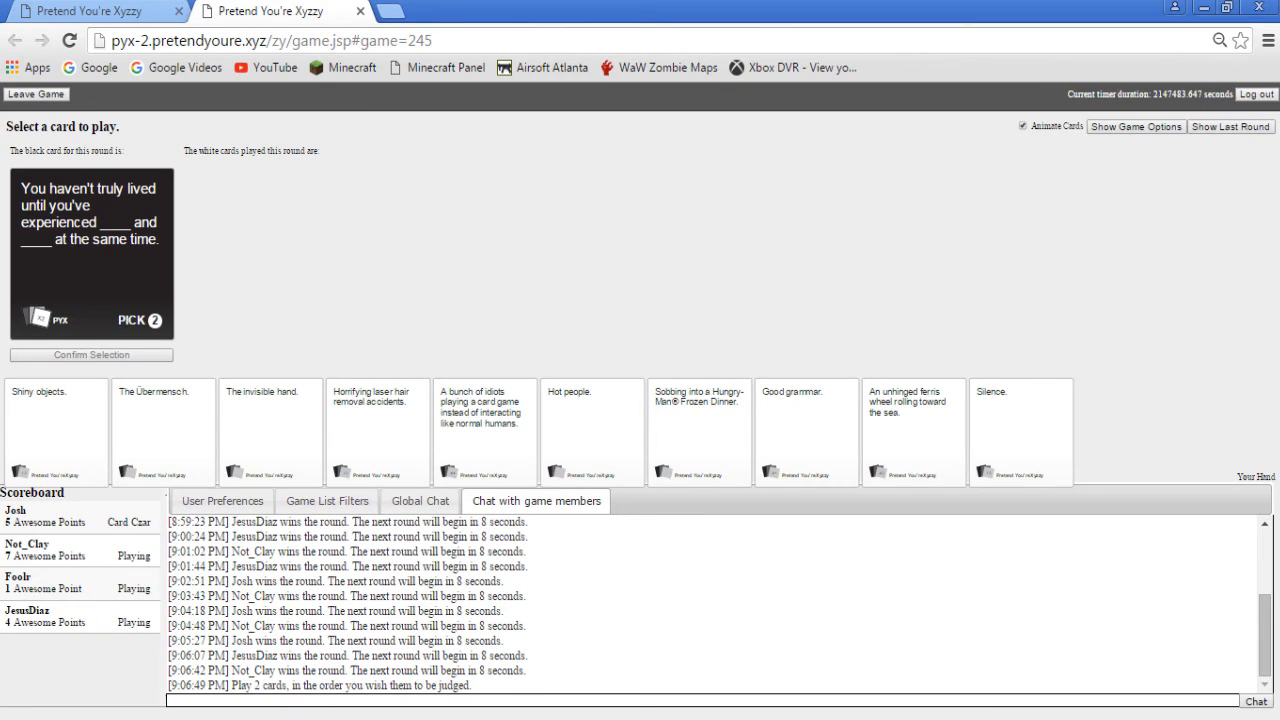
# Step: Play 'Good grammar.' and 'Silence.' on the pick-two card to win at 9 points, then show the game options
pyautogui.click(808, 430)
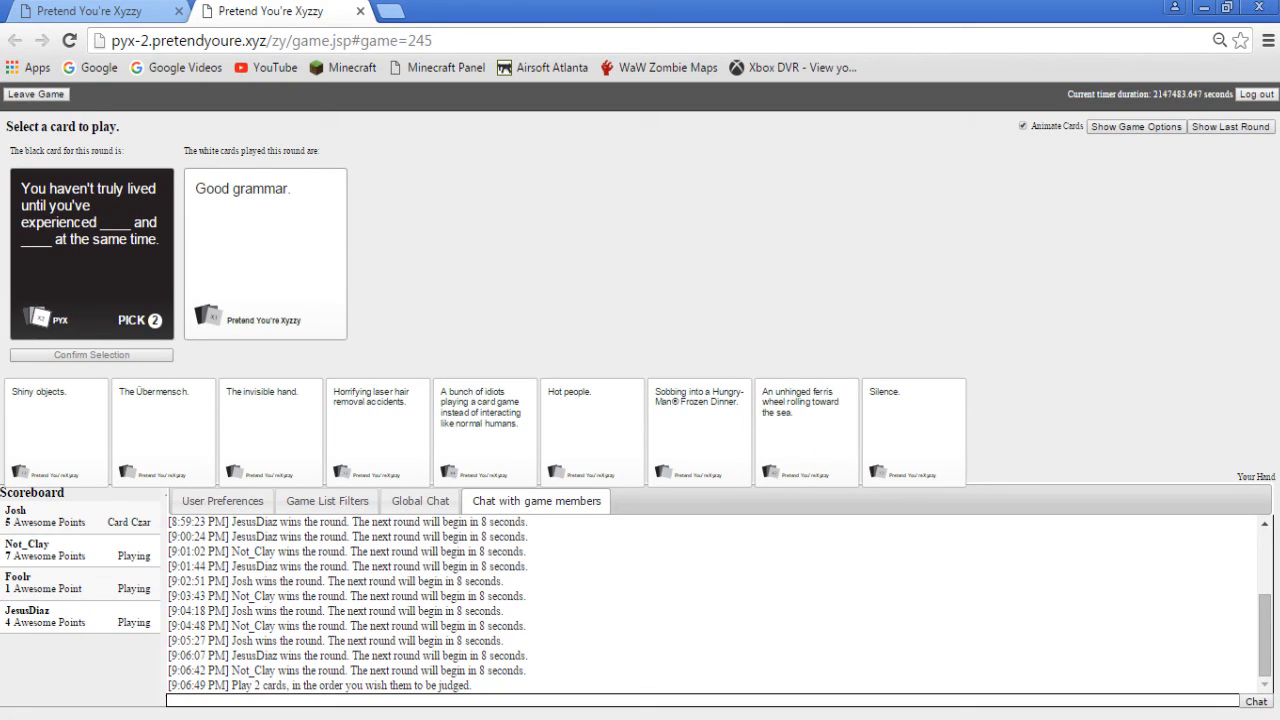
pyautogui.click(912, 430)
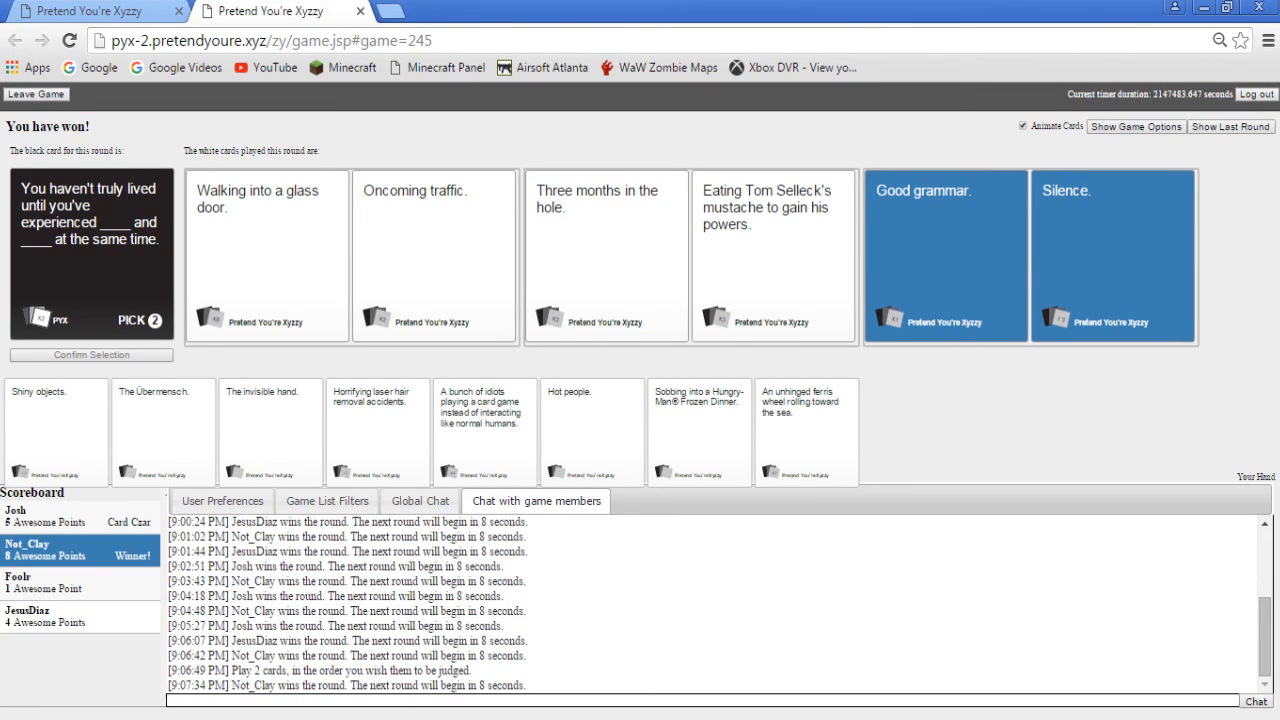
pyautogui.click(1136, 126)
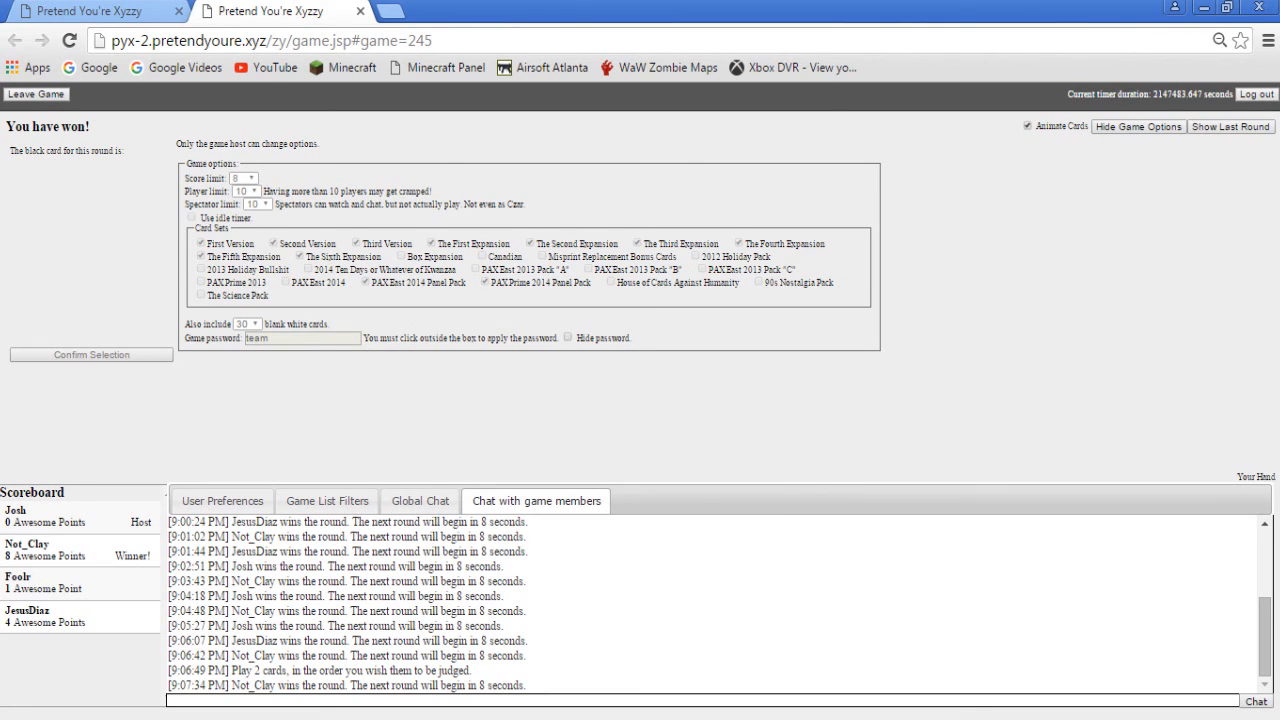